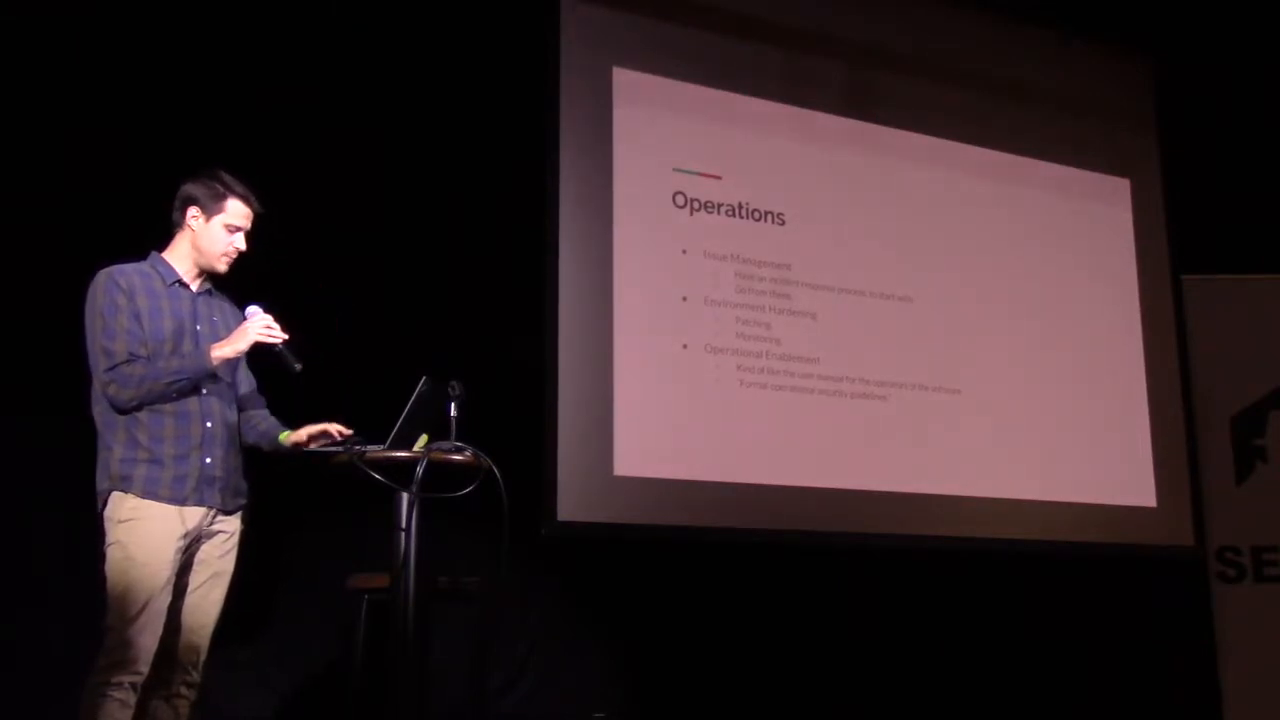
pyautogui.press('Right')
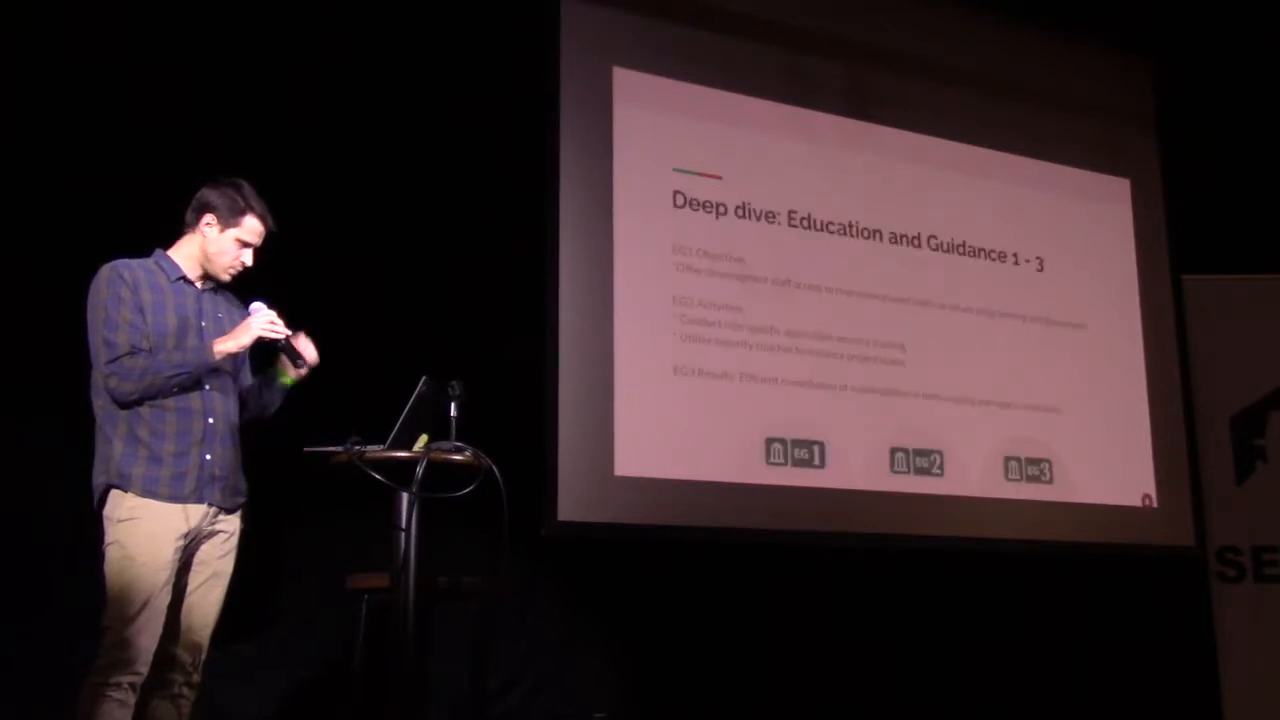